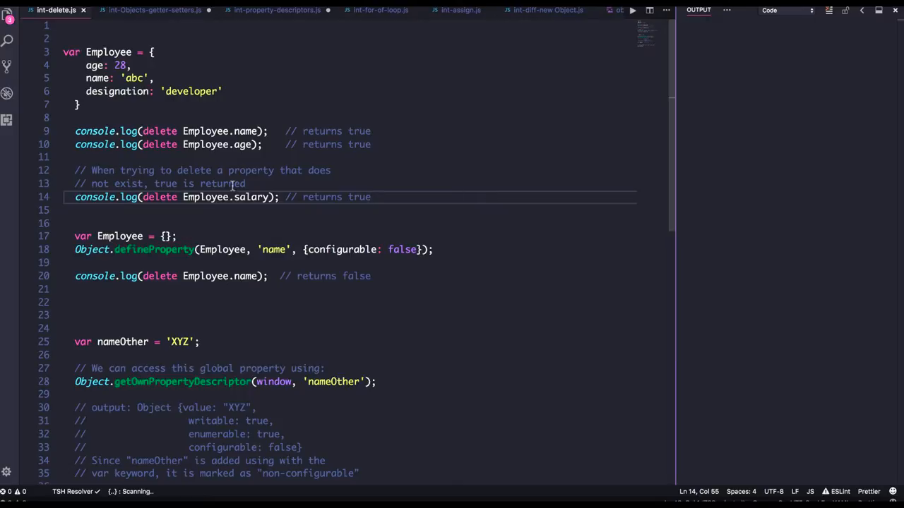
- Read through int-delete.js, highlighting words on line 8 before clearing the highlight
double_click(160, 131)
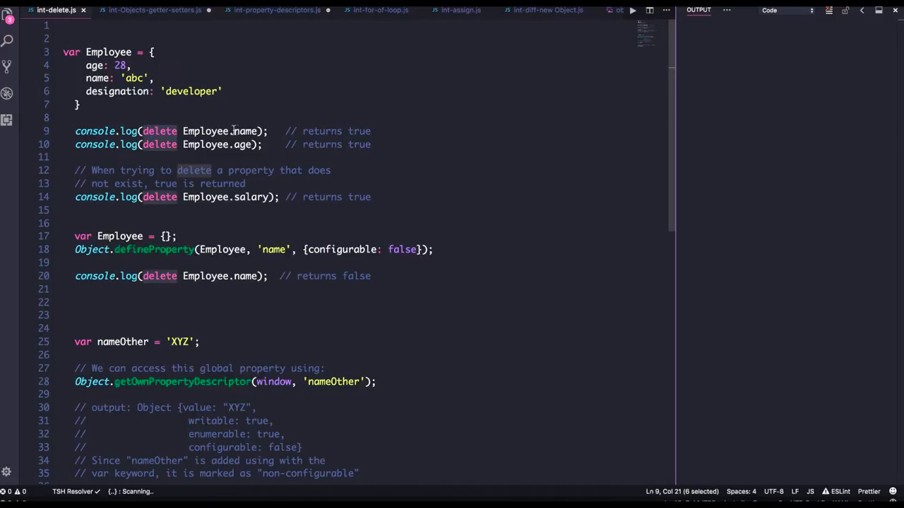
double_click(245, 130)
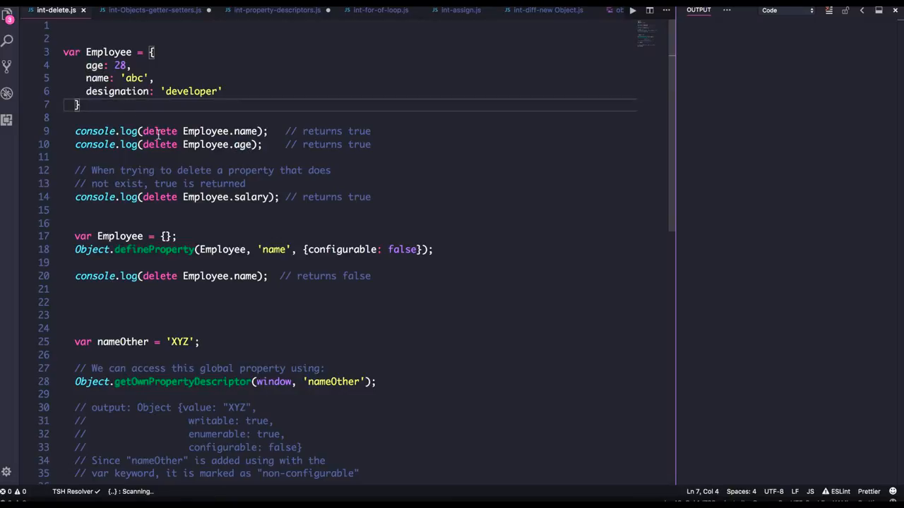
click(315, 206)
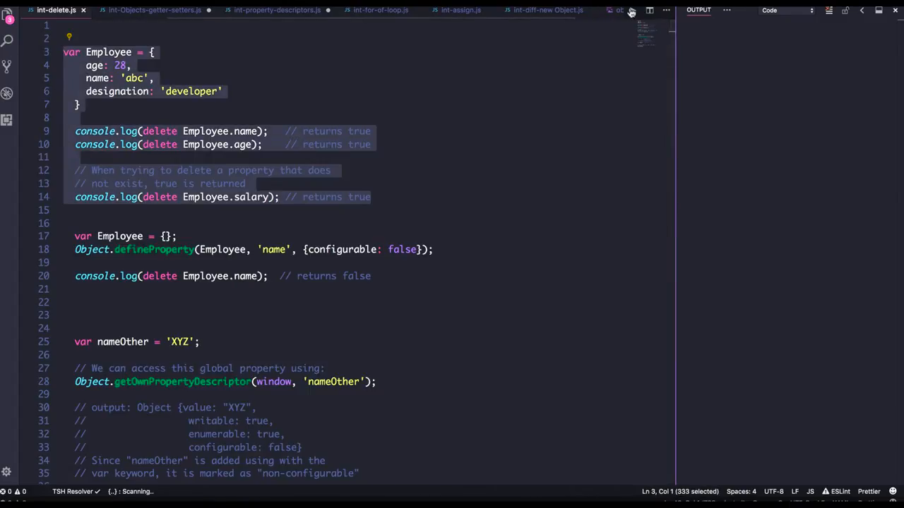
- Run the first Employee example, printing true three times, and start typing Ob on line 8
click(630, 10)
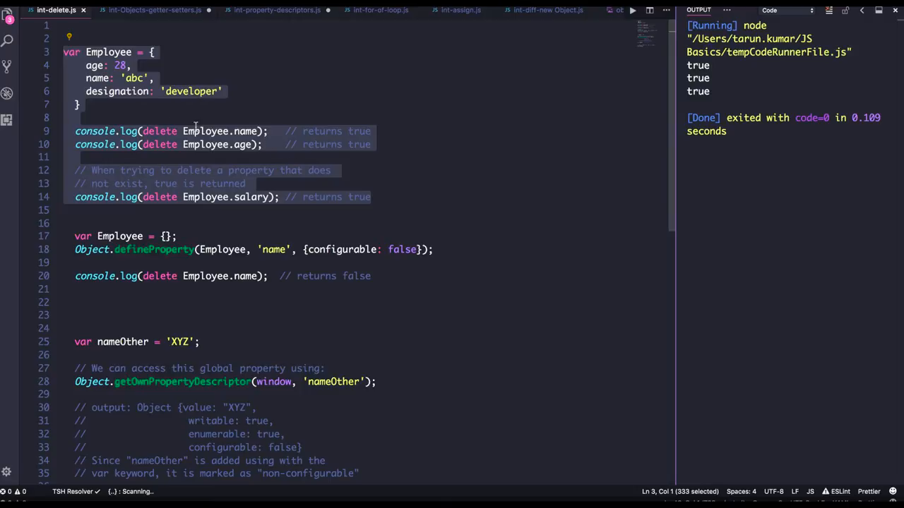
text(Object.get)
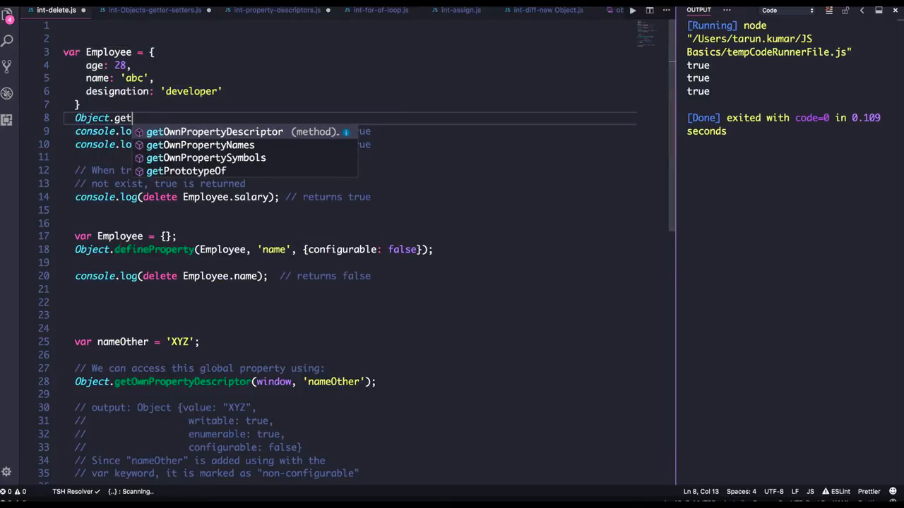
- Complete line 8 as Object.getOwnPropertyDescriptor(Employee, 'age') using IntelliSense
click(213, 131)
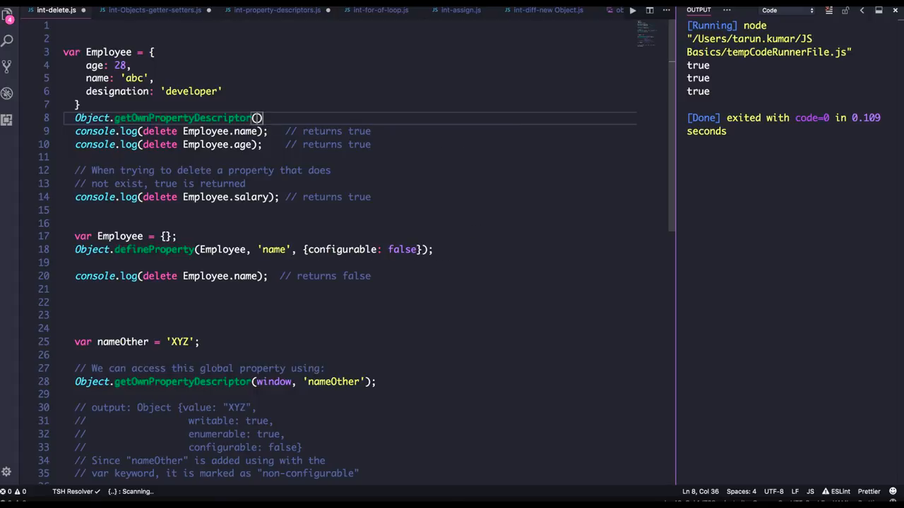
text(emp)
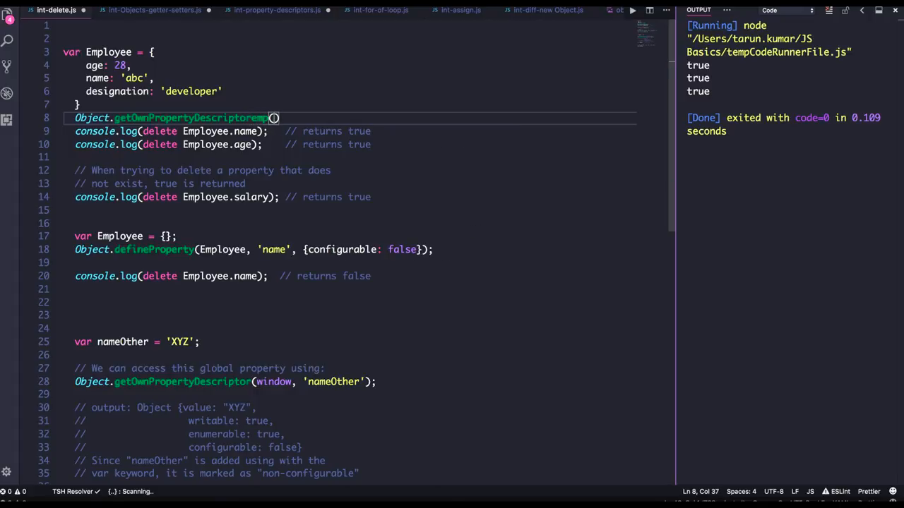
key(Backspace)
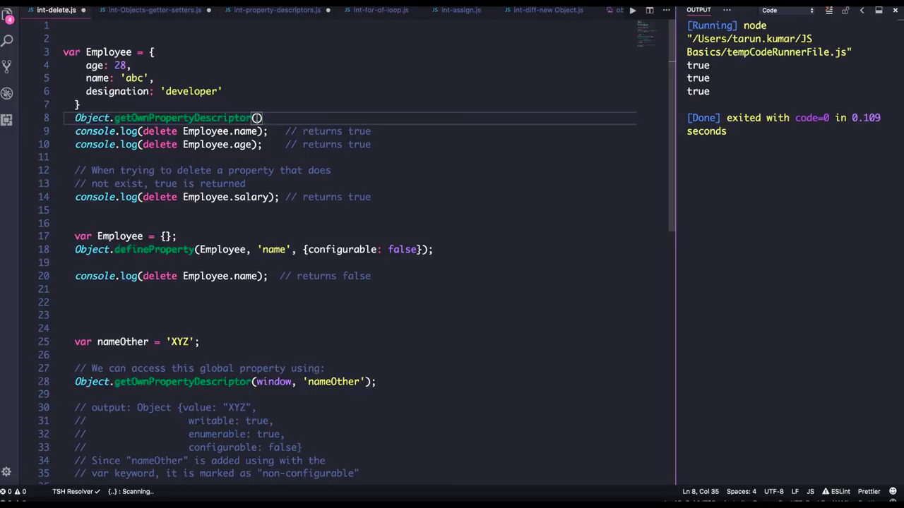
text(em)
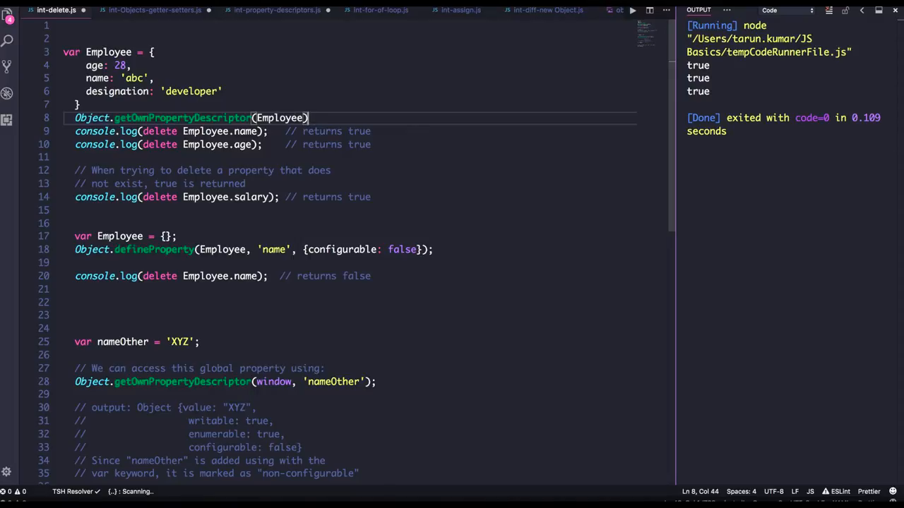
text(, '')
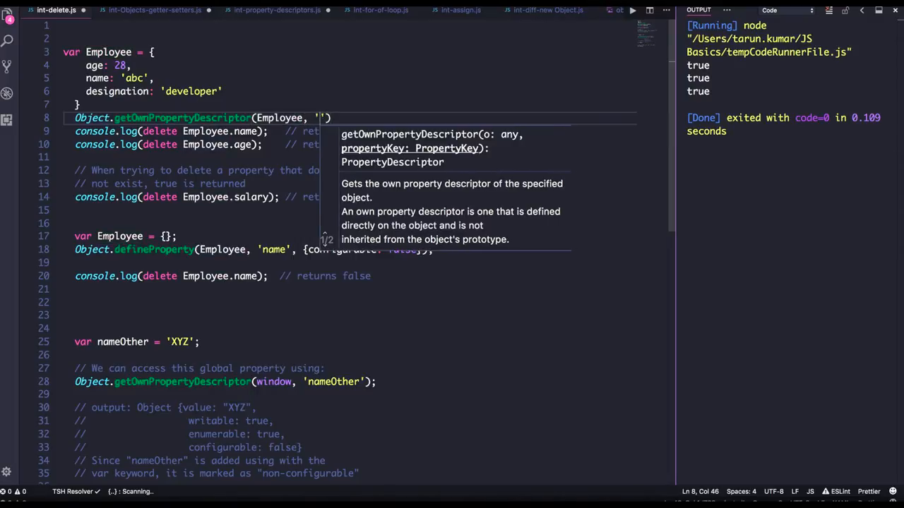
text(age)
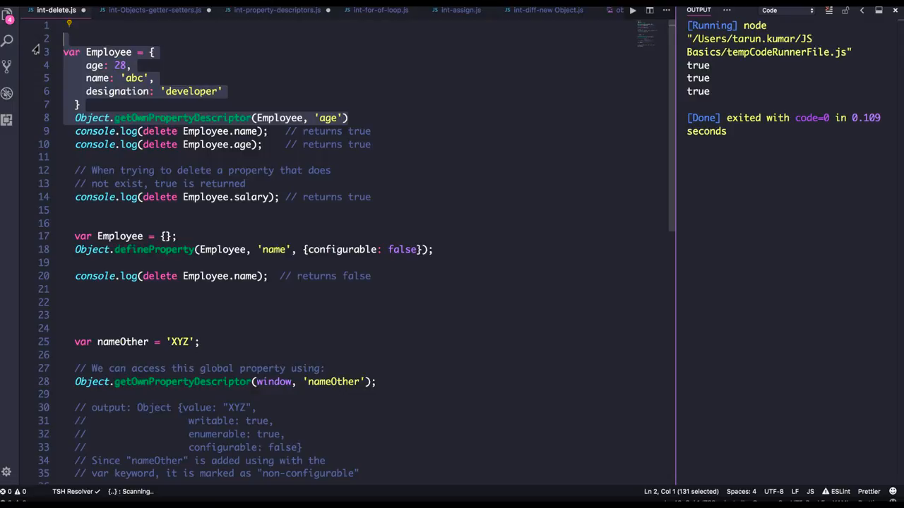
click(120, 236)
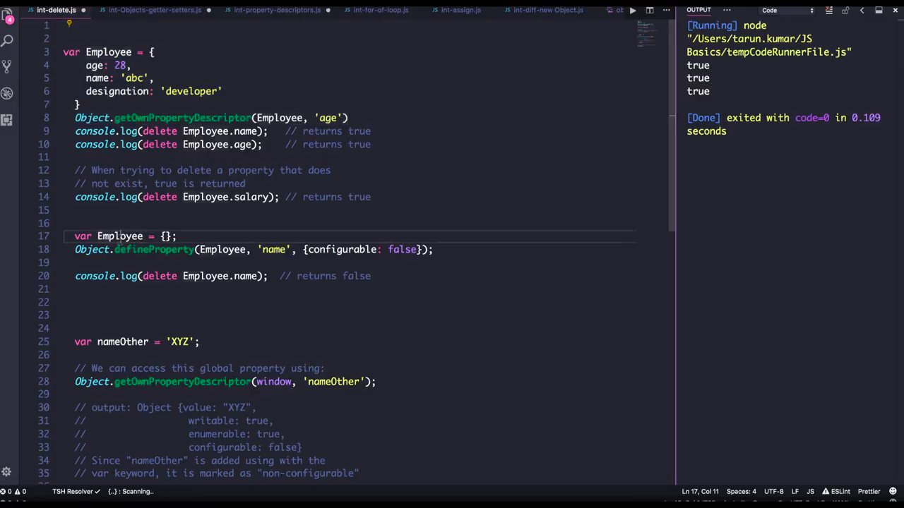
double_click(154, 249)
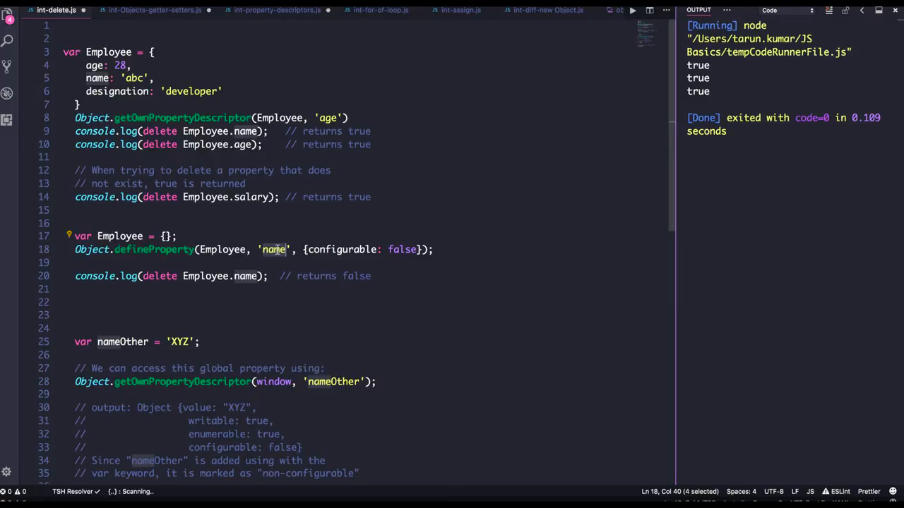
scroll(down, 3)
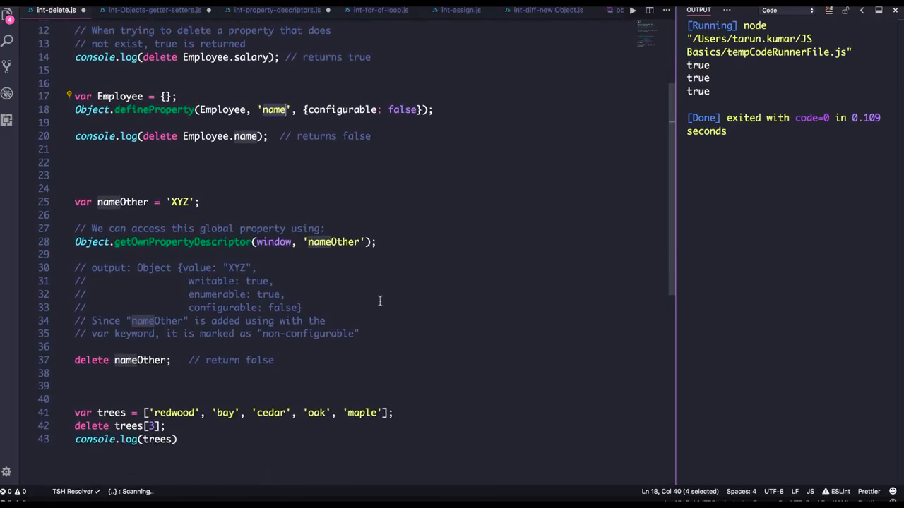
mouse_move(275, 254)
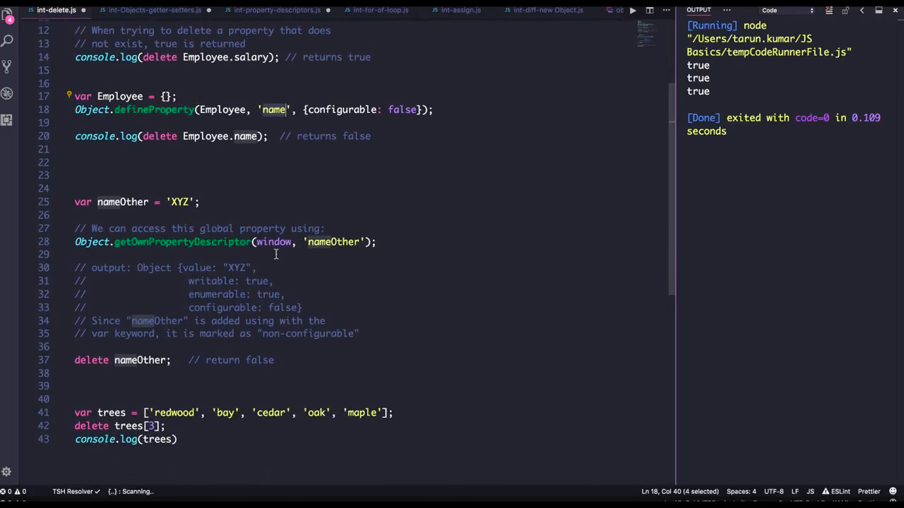
double_click(122, 202)
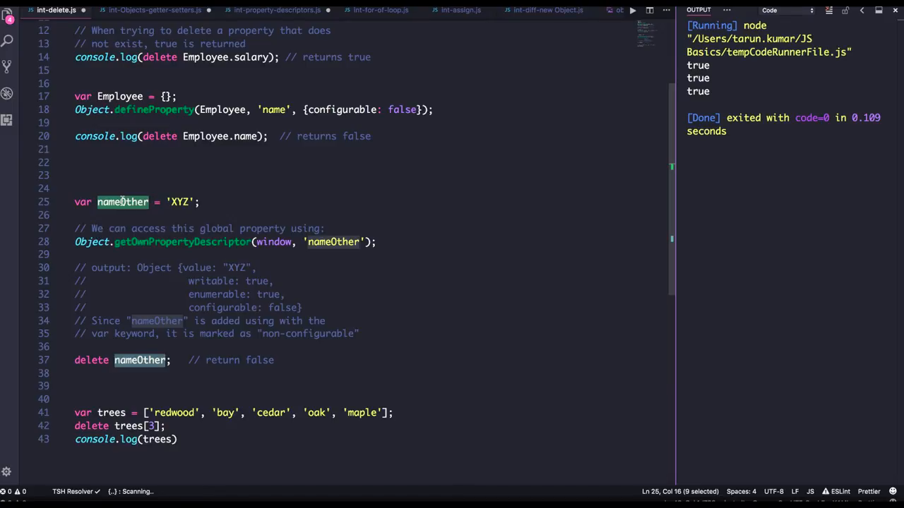
double_click(183, 241)
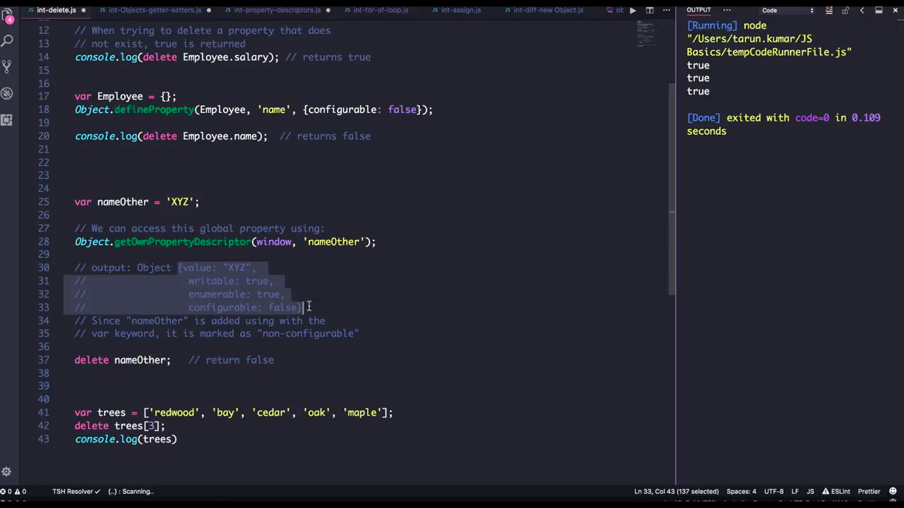
double_click(122, 201)
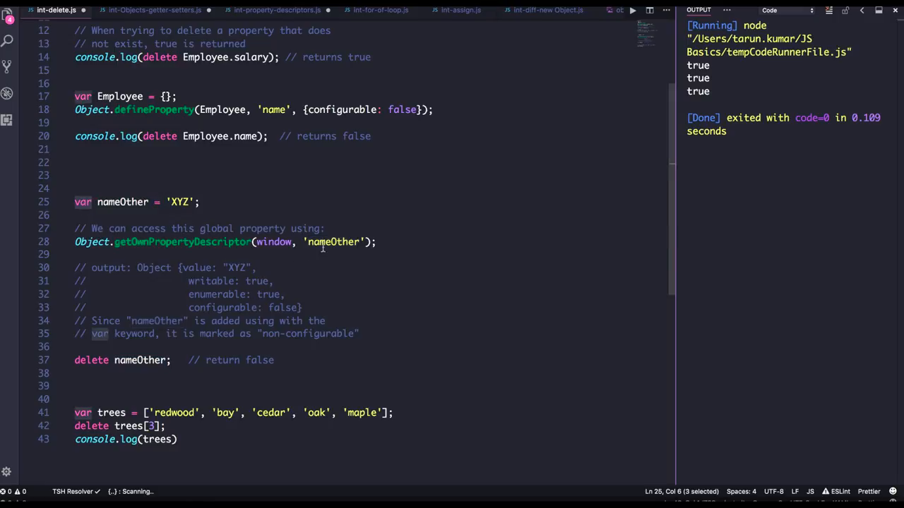
double_click(274, 242)
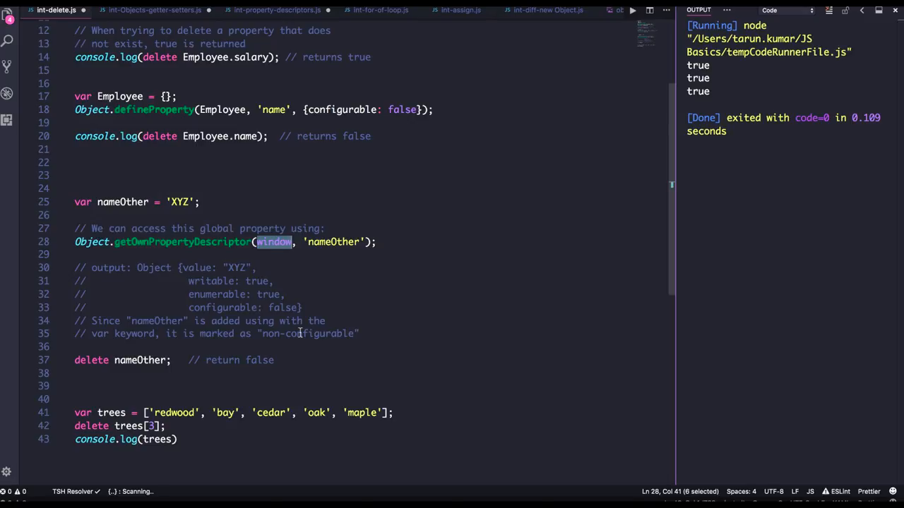
double_click(320, 334)
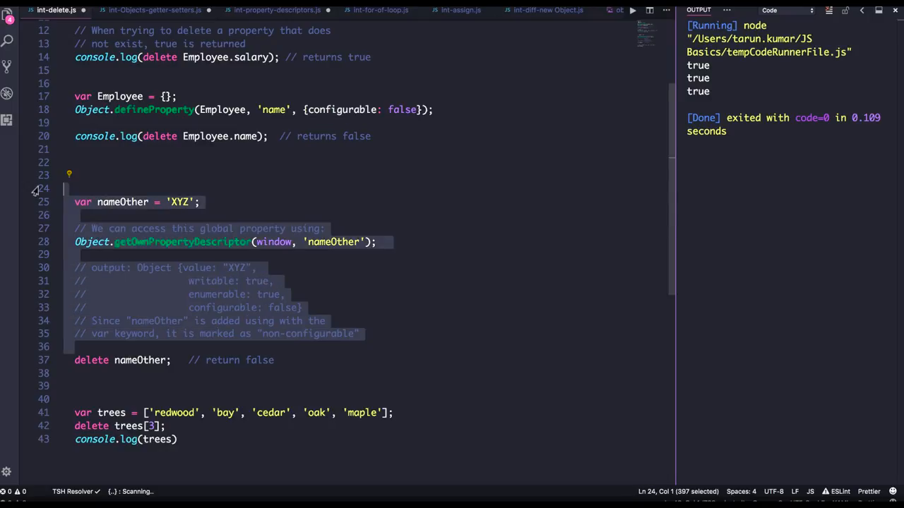
- Run lines 41–43 with Code Runner, showing the trees array with an empty item for 'oak'
scroll(down, 3)
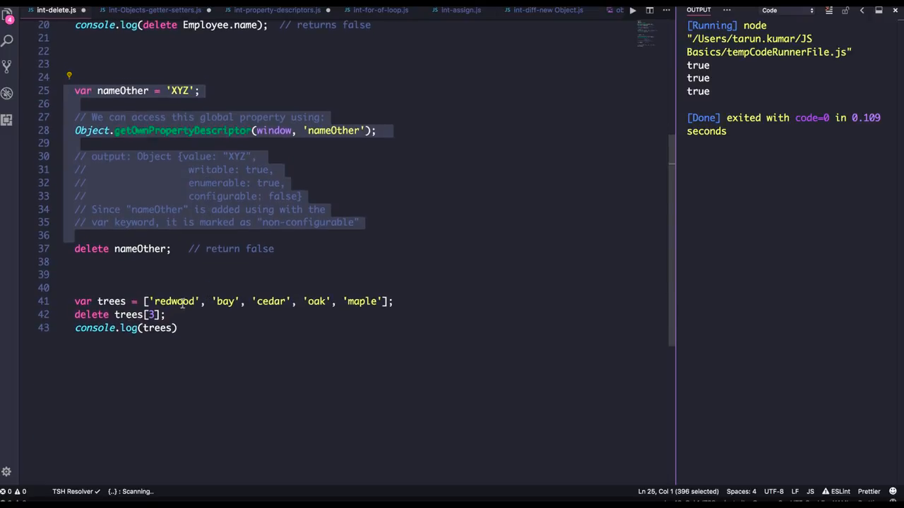
mouse_move(211, 331)
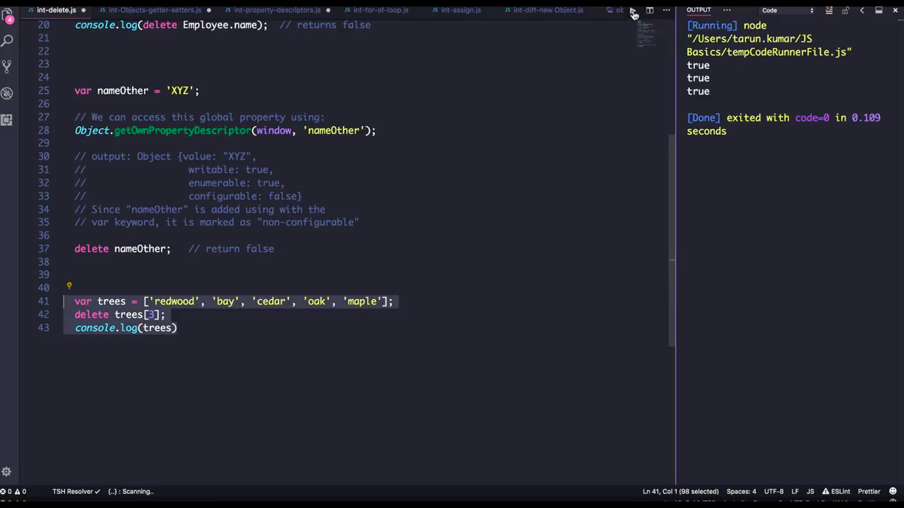
click(631, 10)
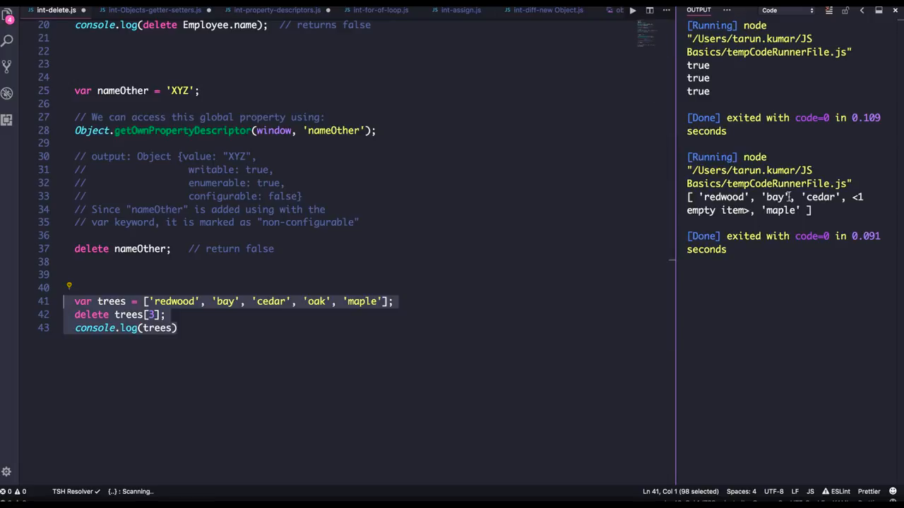
mouse_move(831, 201)
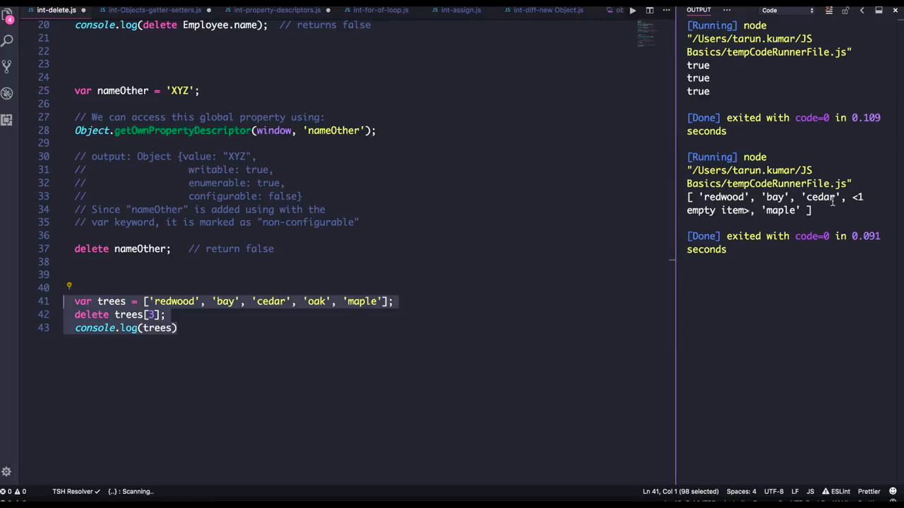